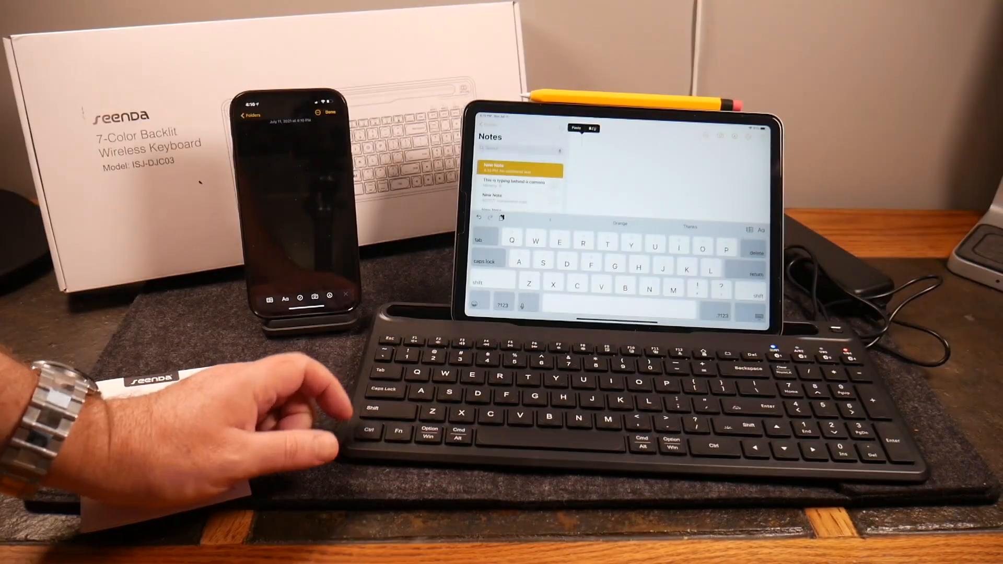
type("gfhgfhfghfghfghfgh")
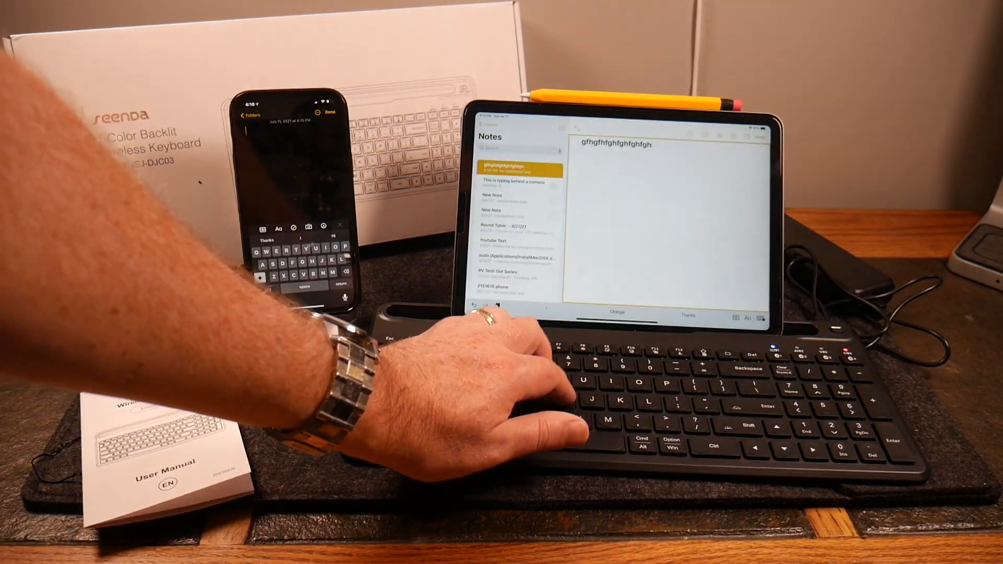